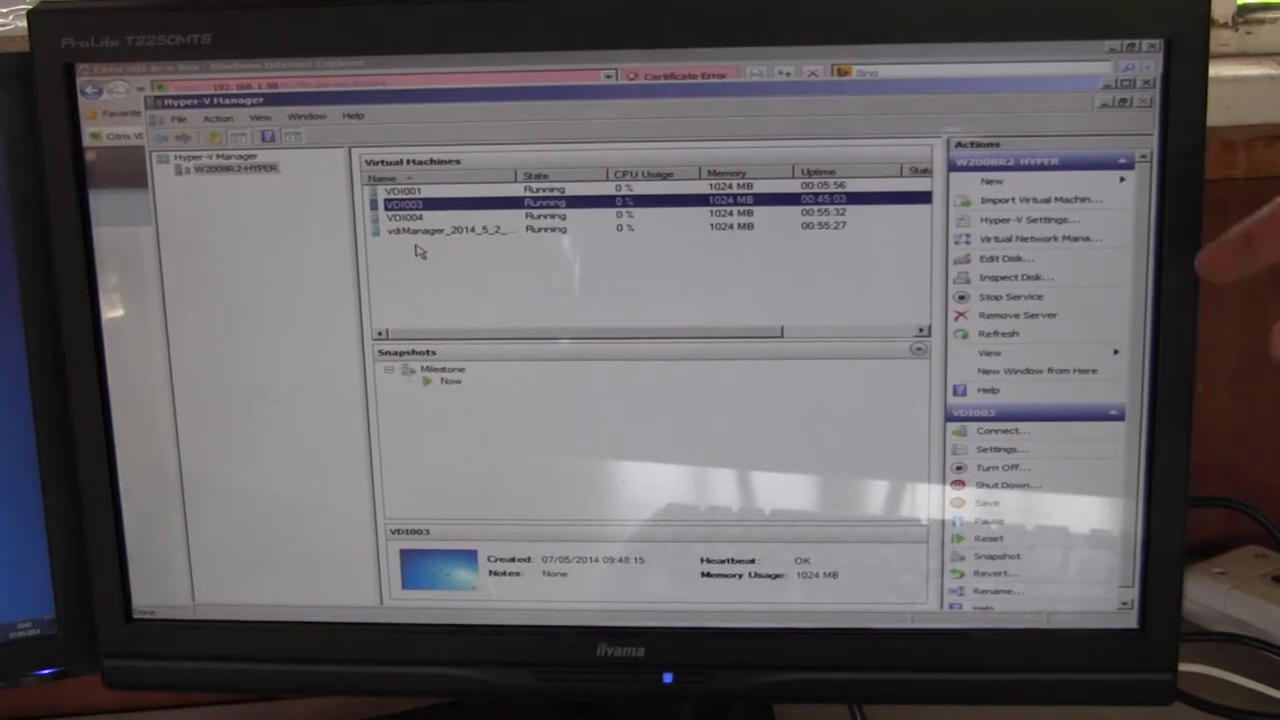
# Inspect the details of the VDI manager and VDI004 virtual machines
pyautogui.click(450, 229)
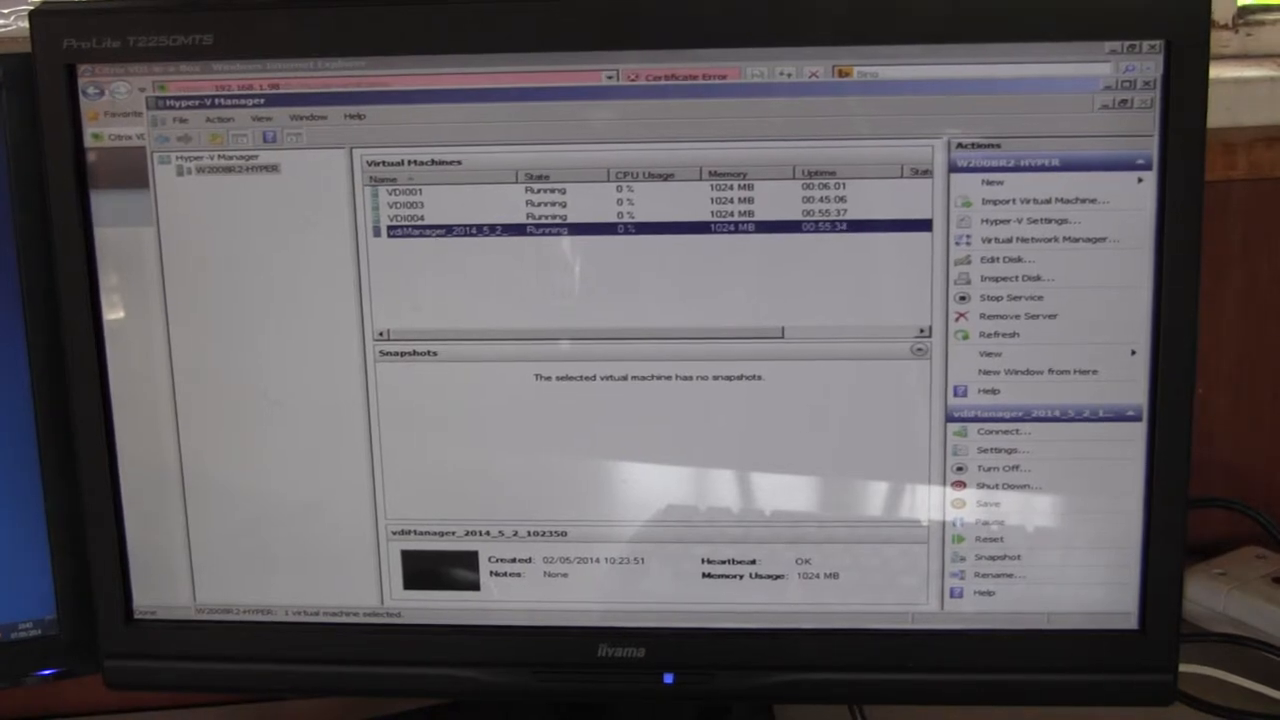
pyautogui.click(415, 216)
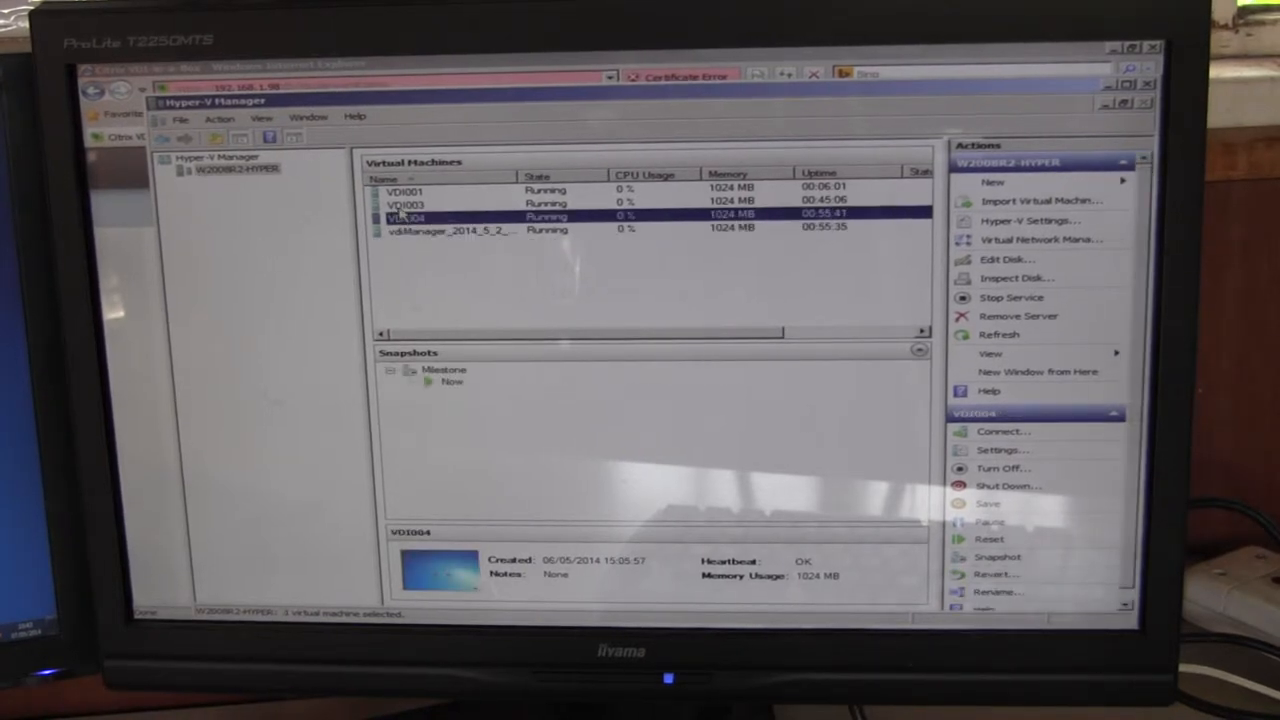
pyautogui.click(415, 201)
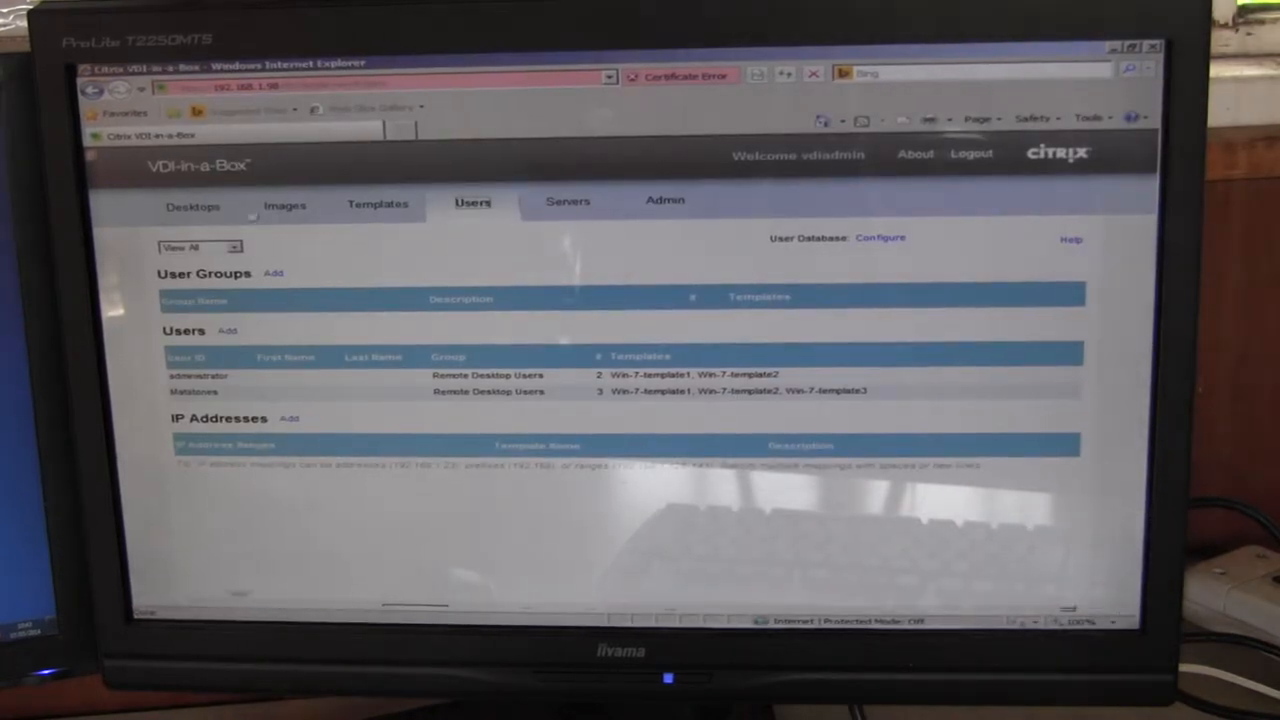
# Browse Images, Templates and Users, then list the active session on VDI003
pyautogui.click(286, 207)
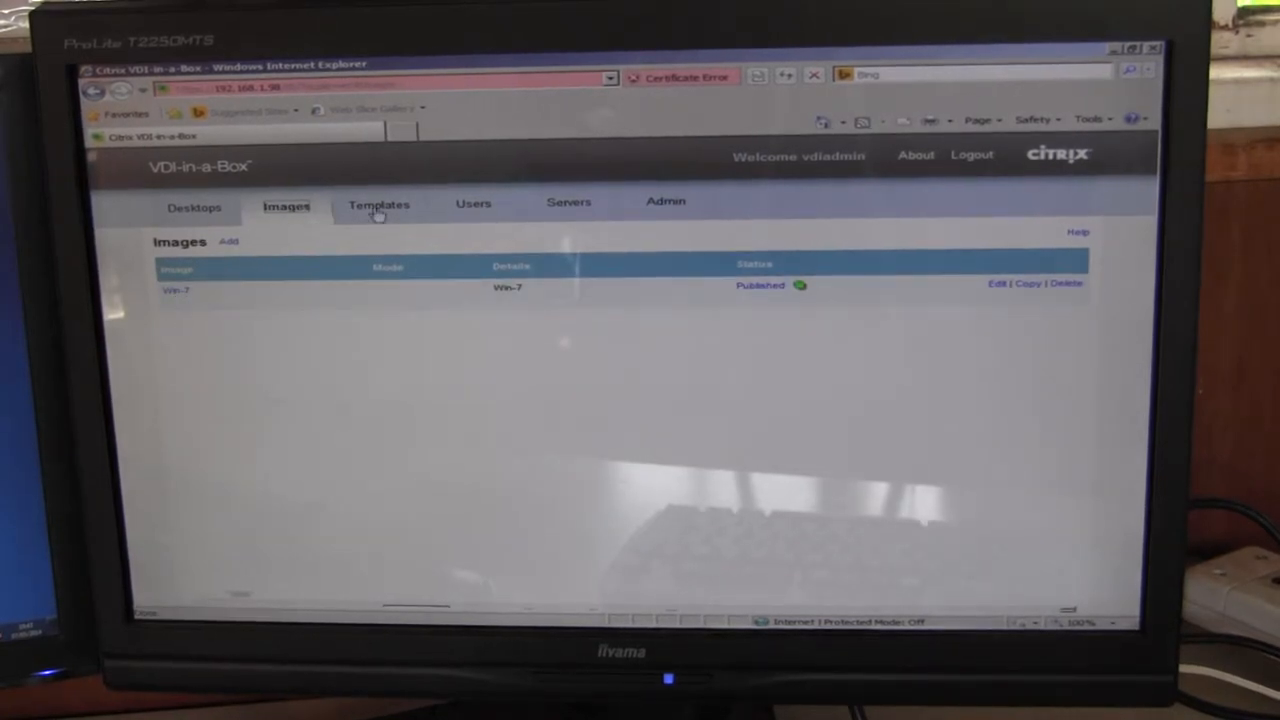
pyautogui.click(379, 209)
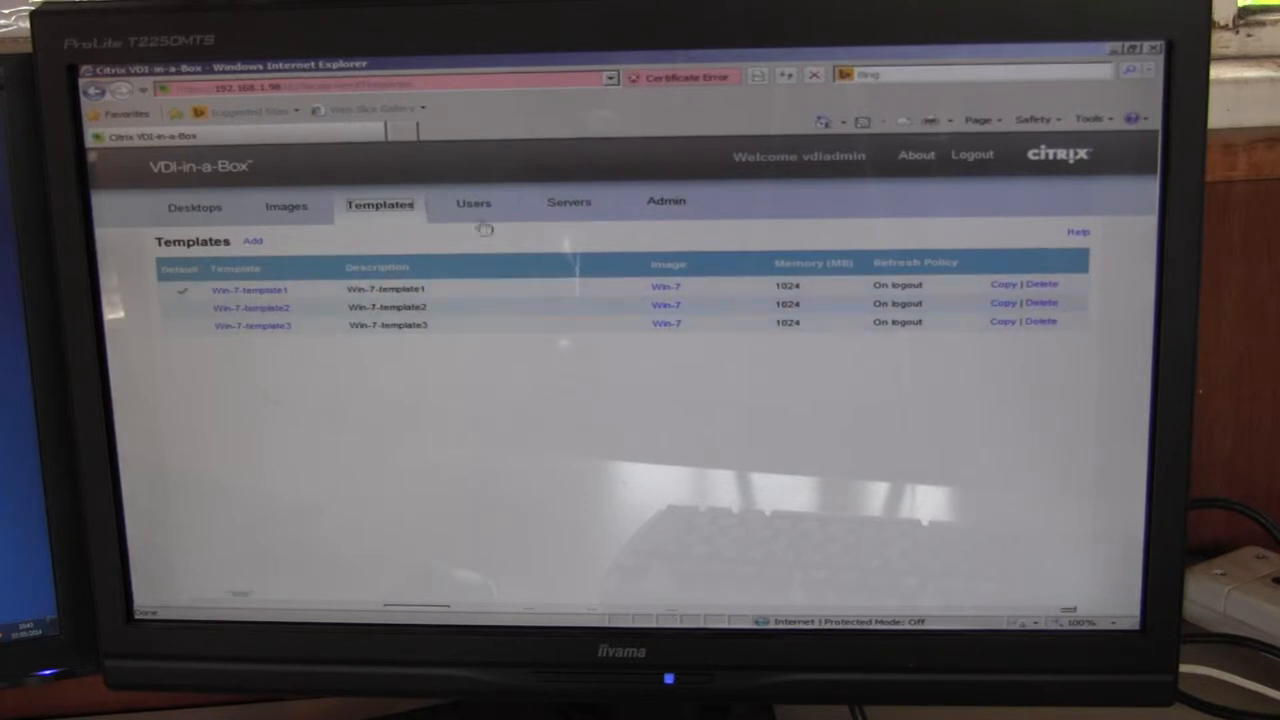
pyautogui.click(473, 202)
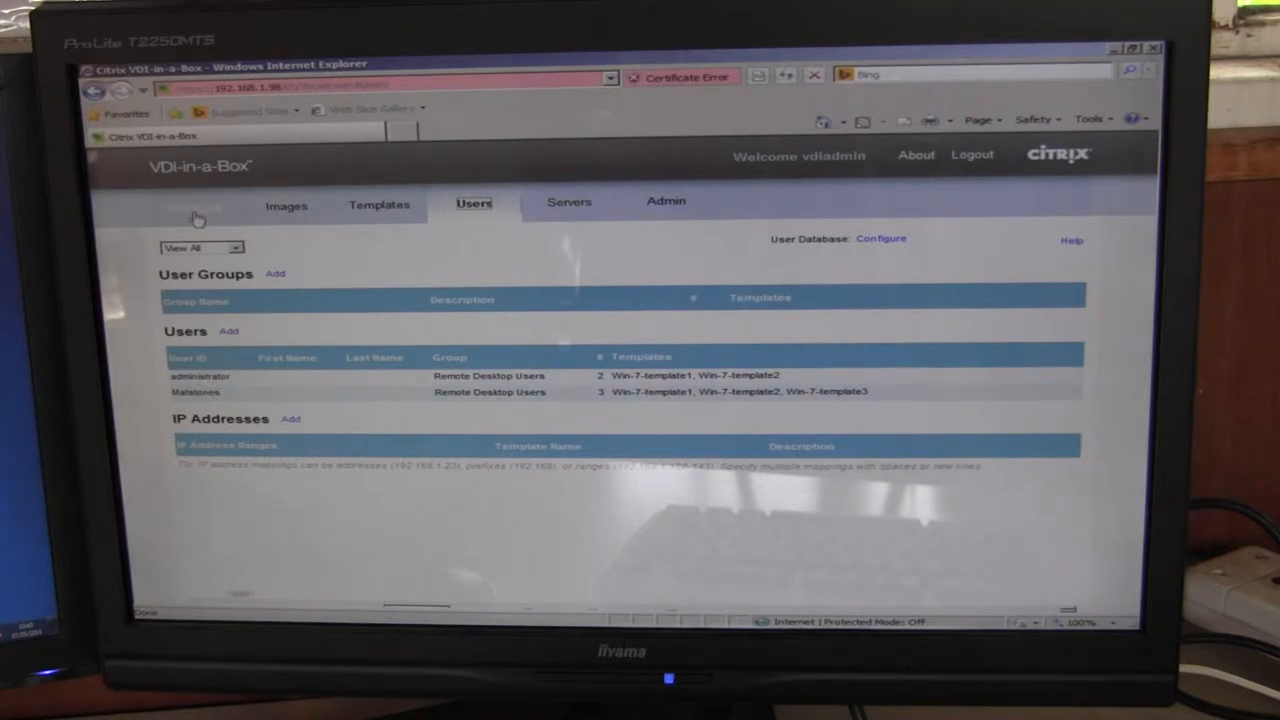
pyautogui.click(195, 208)
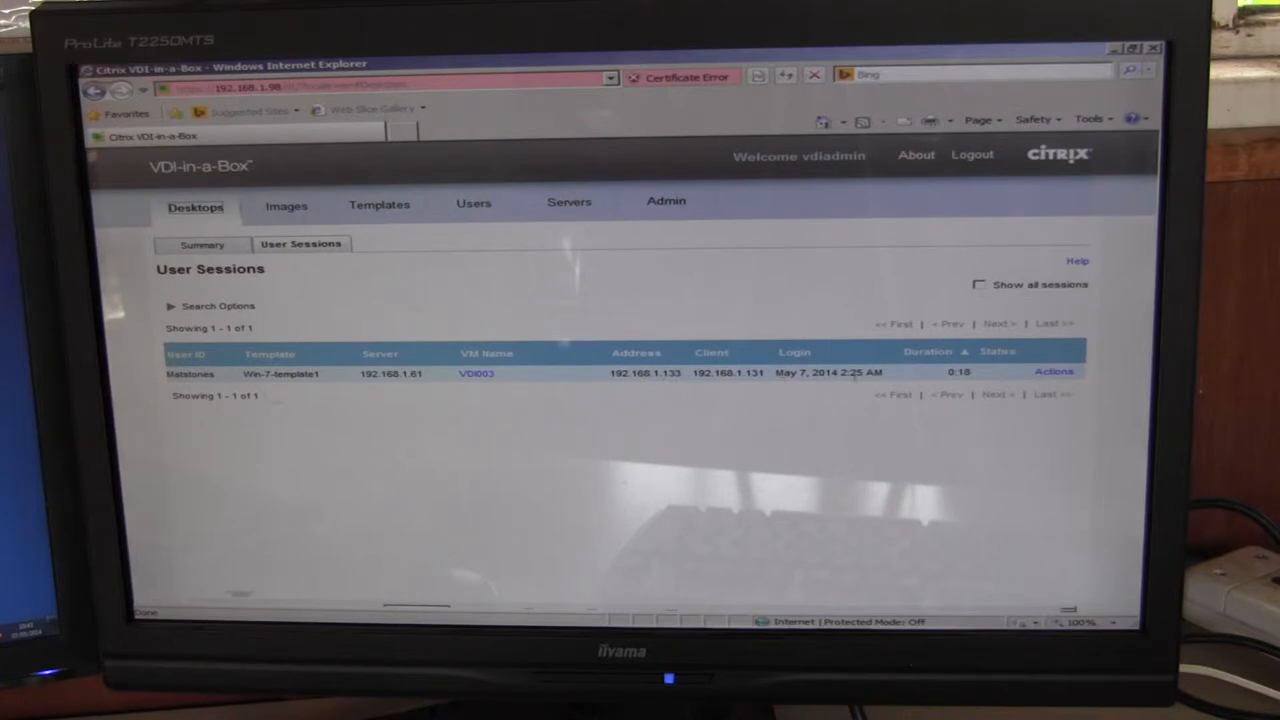
pyautogui.moveTo(262, 235)
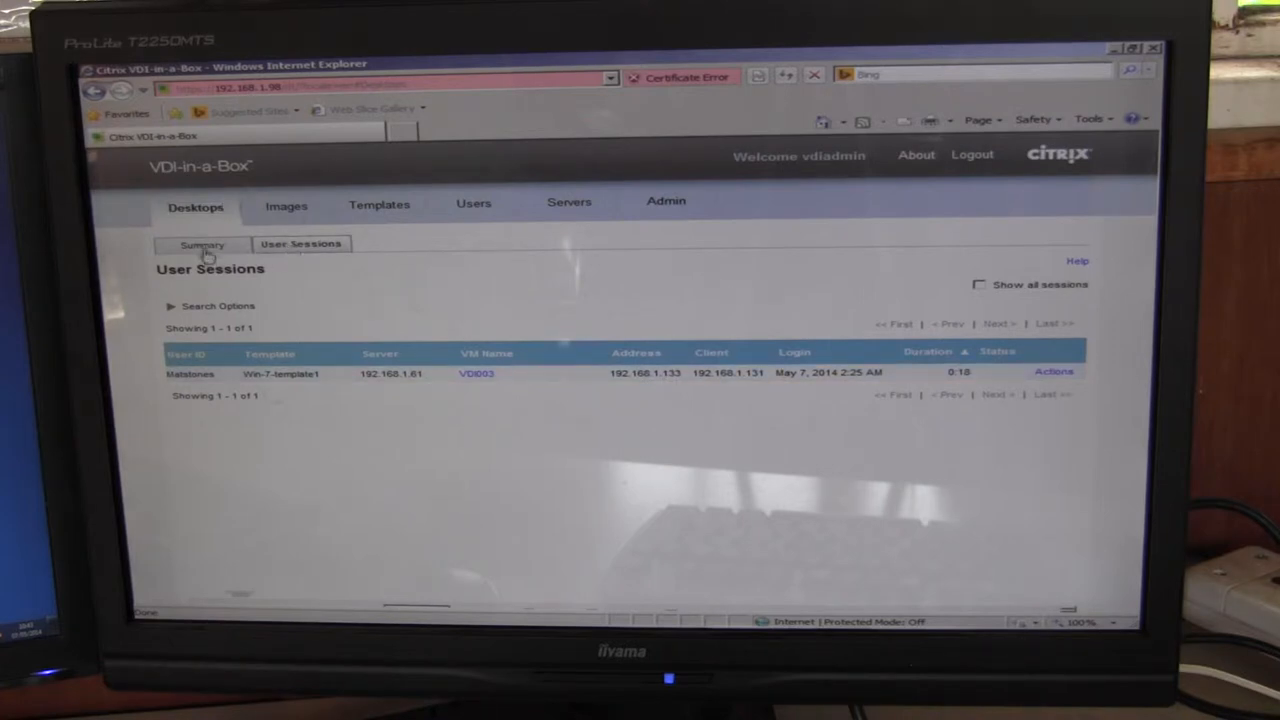
pyautogui.click(201, 244)
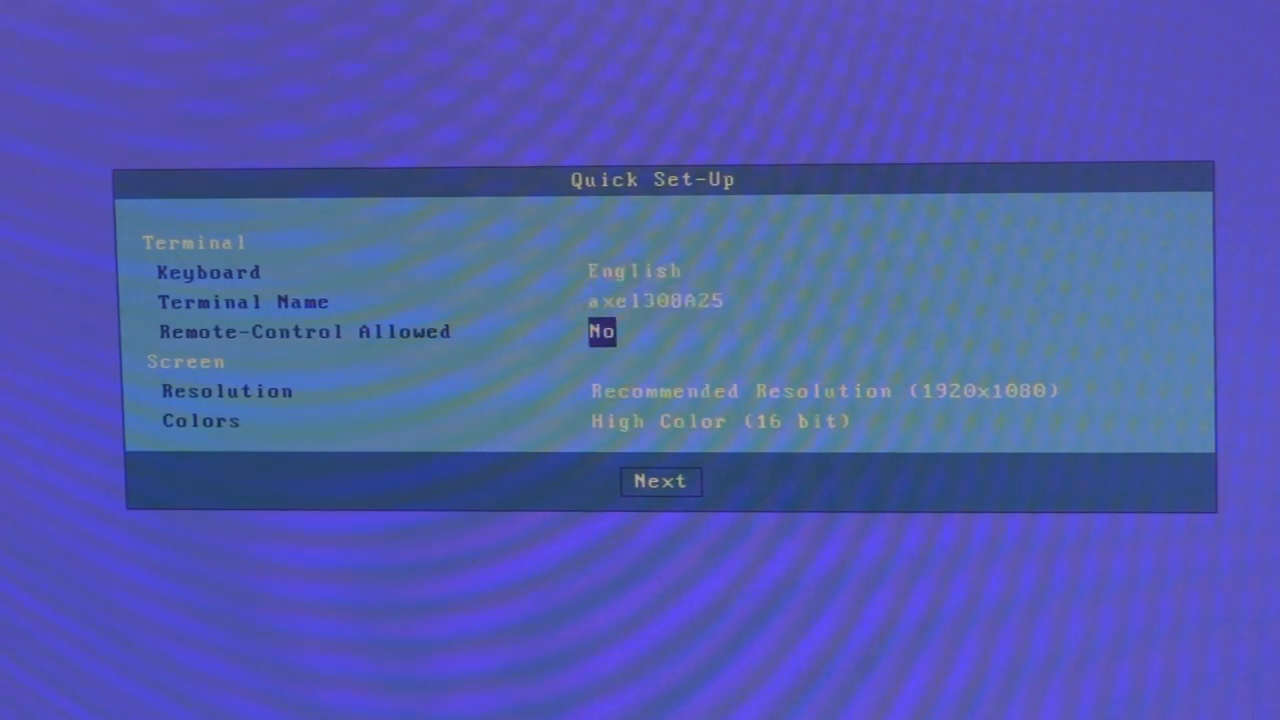
# Allow remote control, keep network settings on DHCP, and choose Citrix Receiver as session type
pyautogui.click(602, 331)
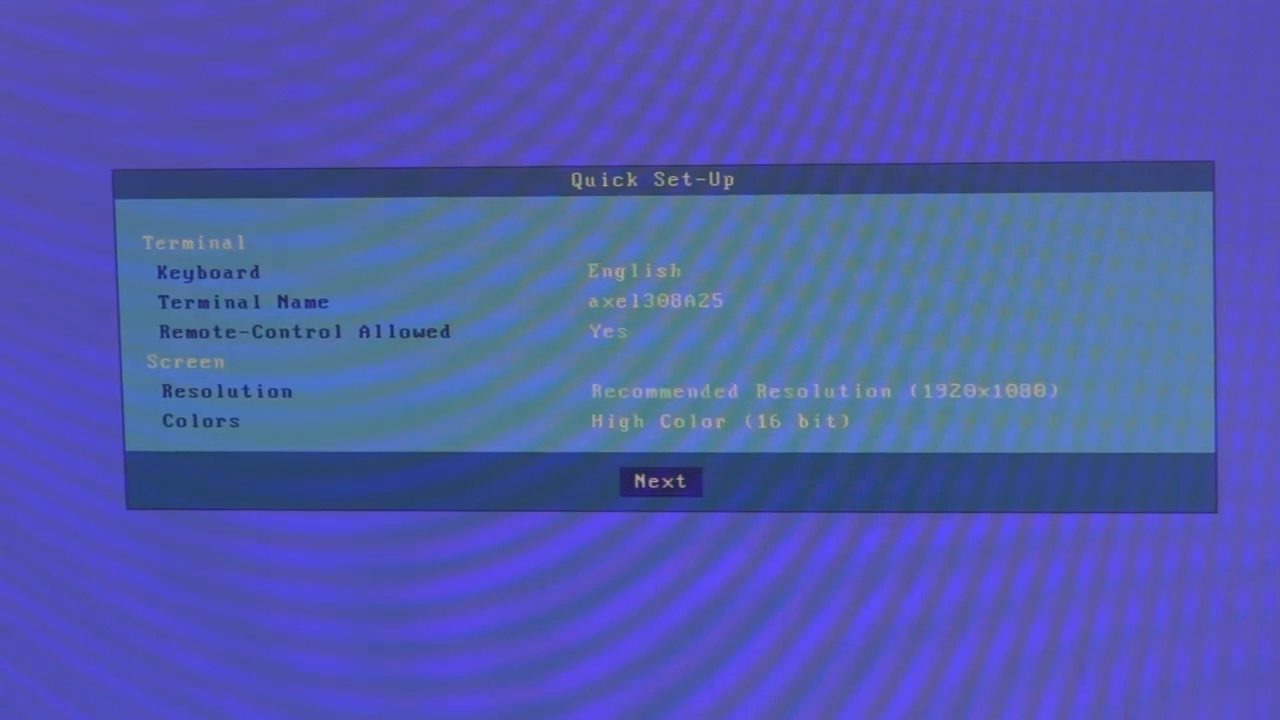
pyautogui.click(660, 481)
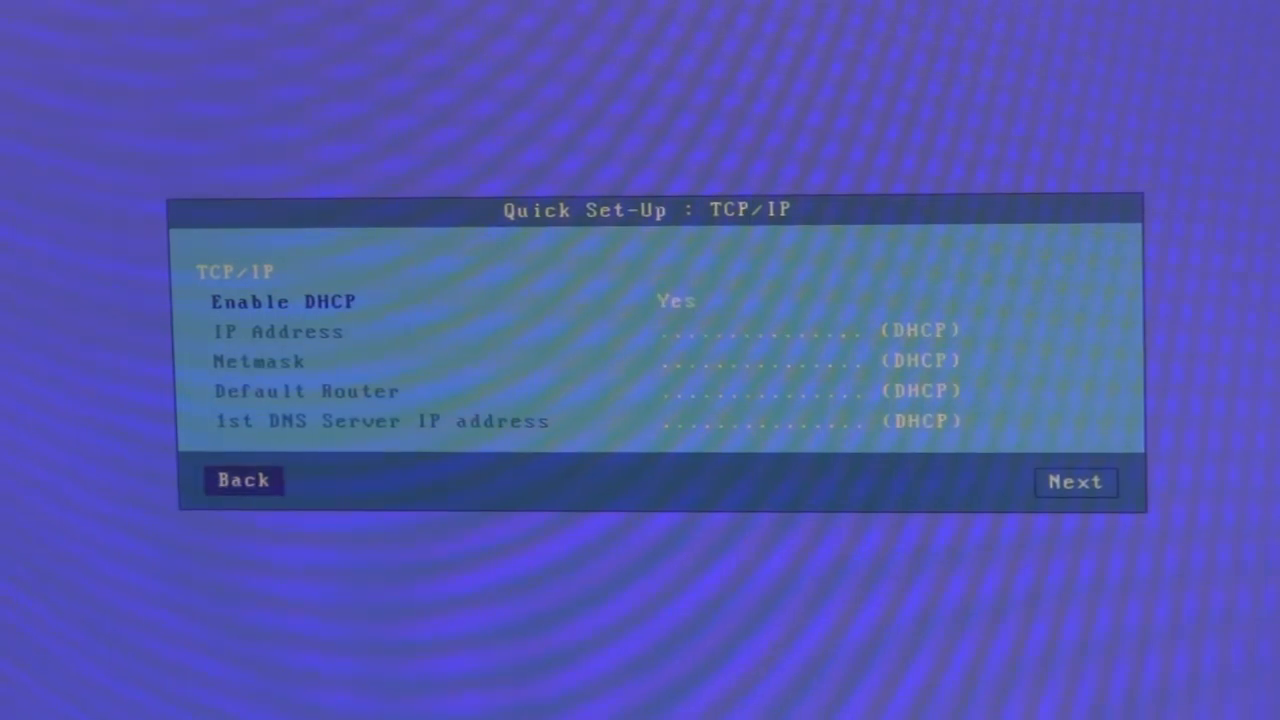
pyautogui.click(1075, 482)
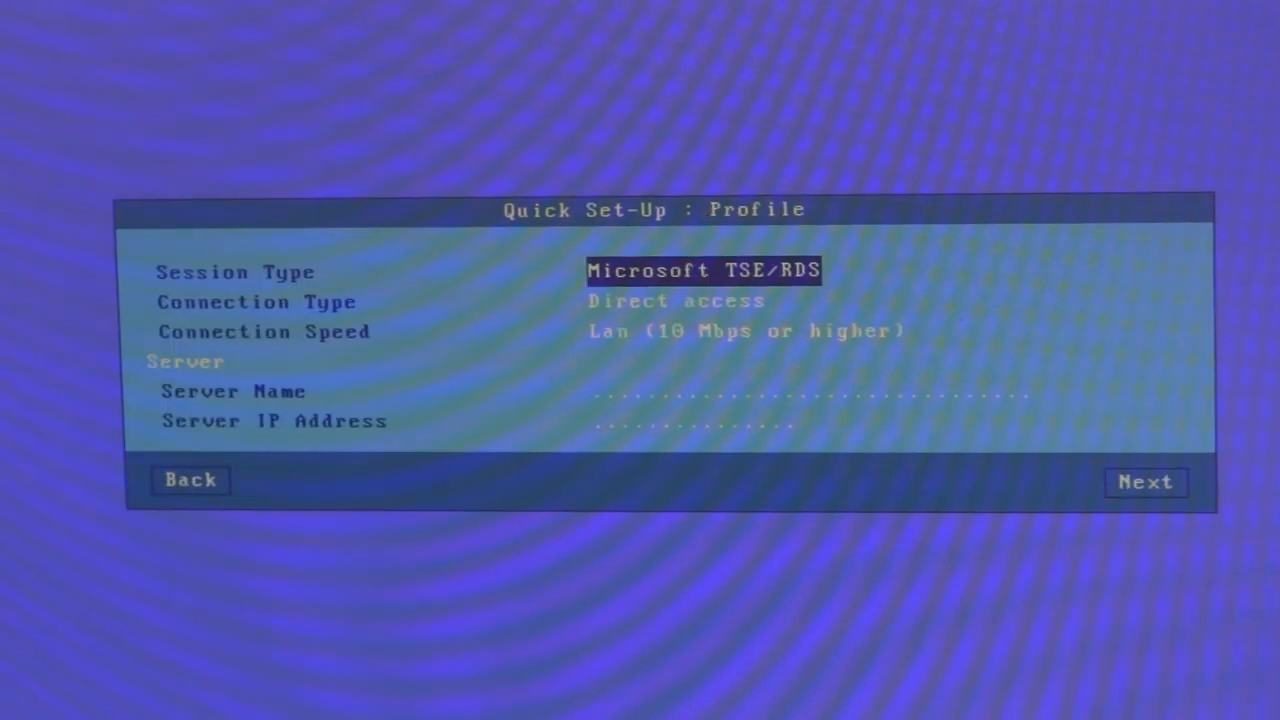
pyautogui.click(705, 270)
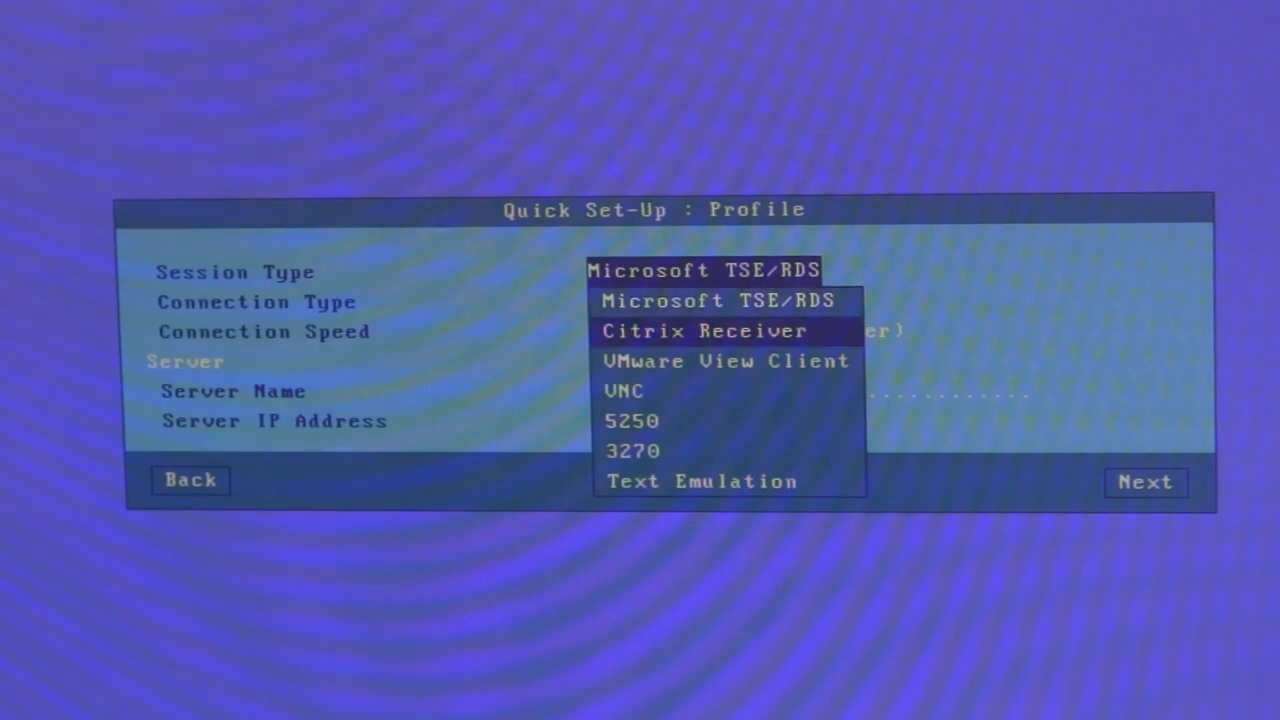
pyautogui.click(701, 331)
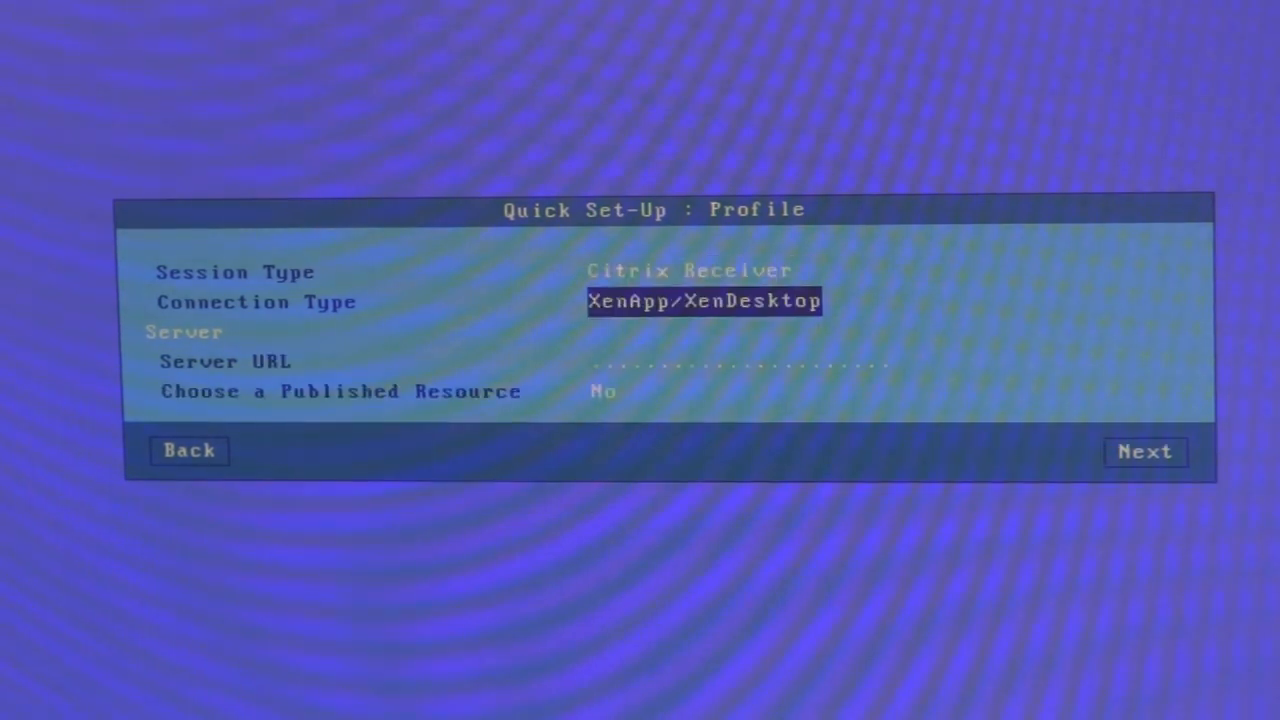
pyautogui.click(704, 301)
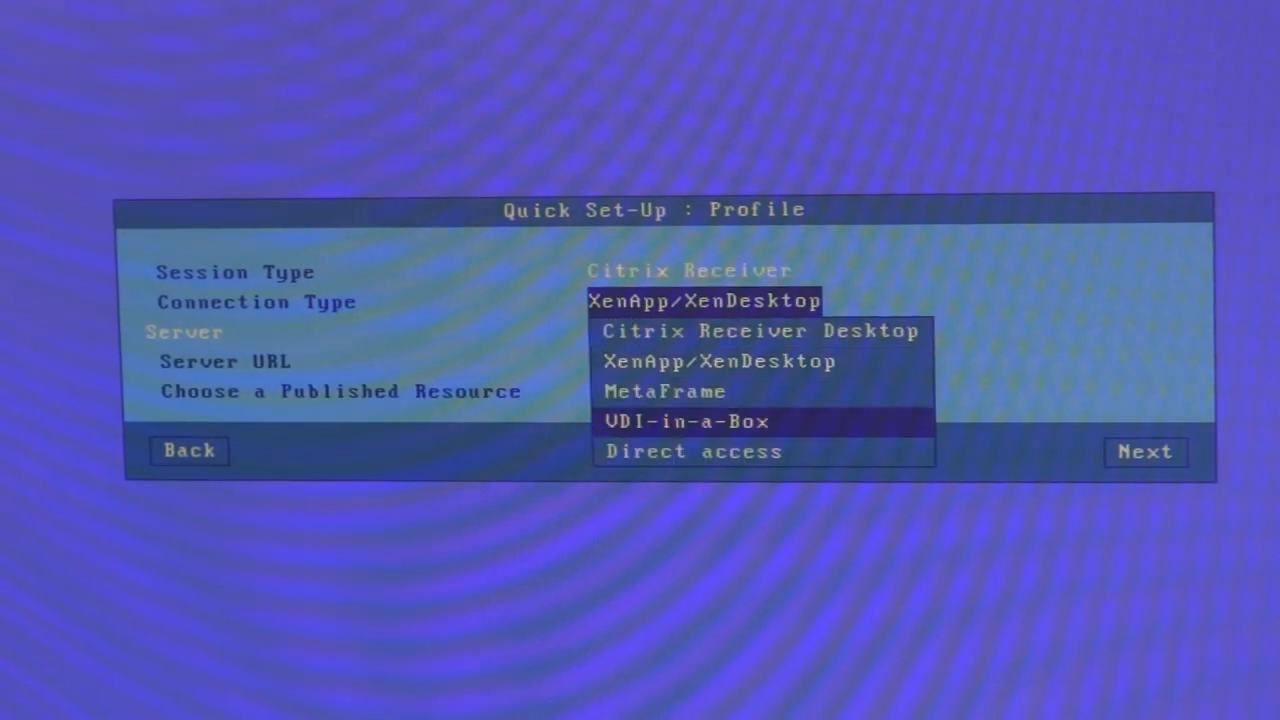
# Set the connection type to VDI-in-a-Box with server URL 192.168.1.98
pyautogui.click(691, 421)
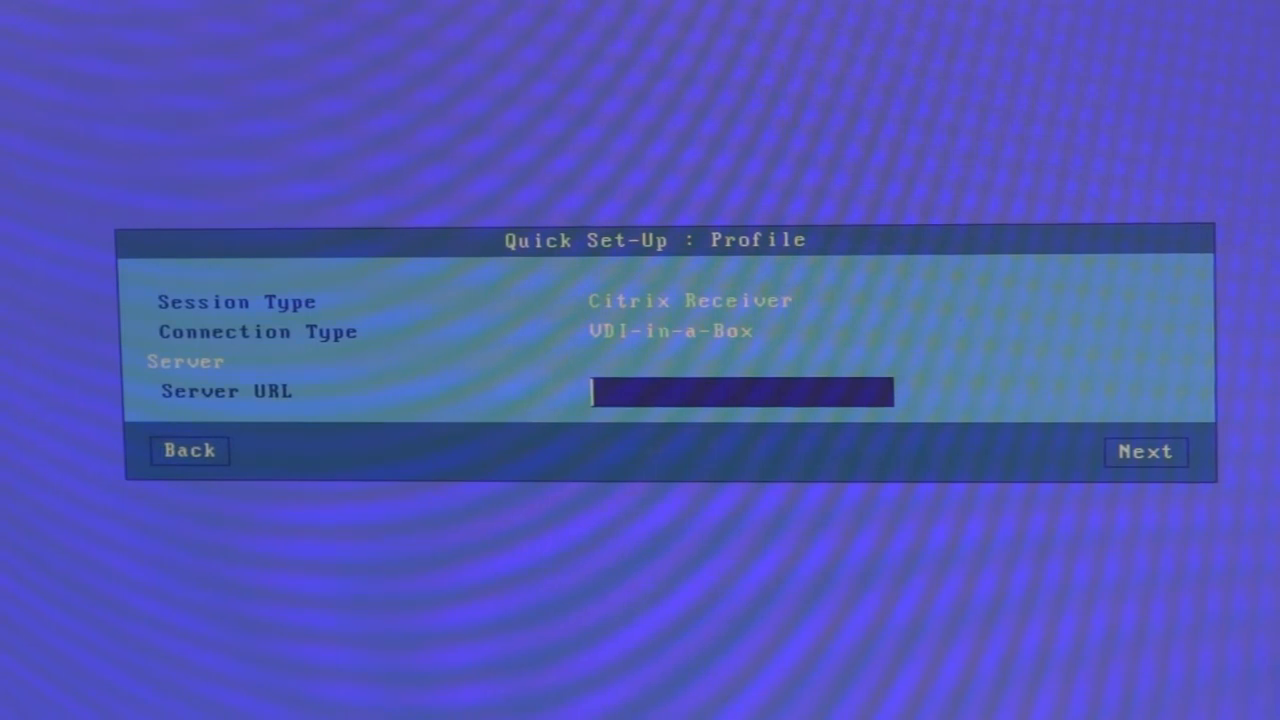
pyautogui.write('192.')
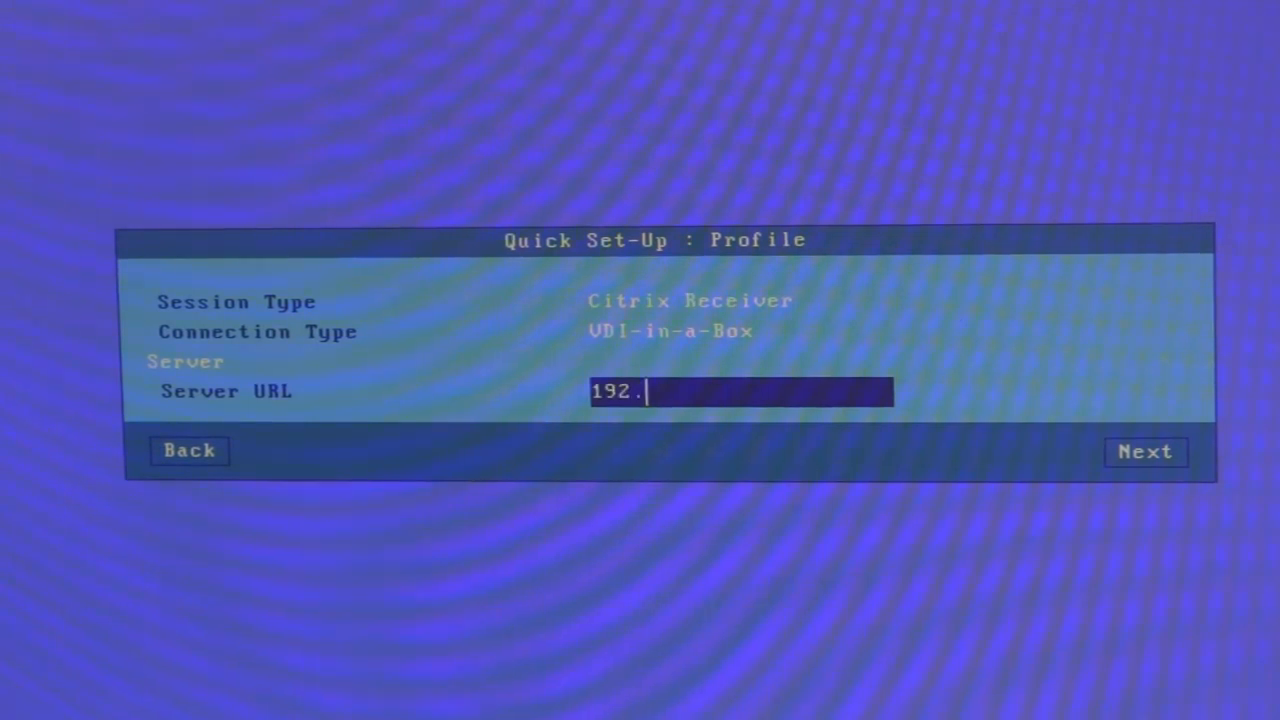
pyautogui.write('1')
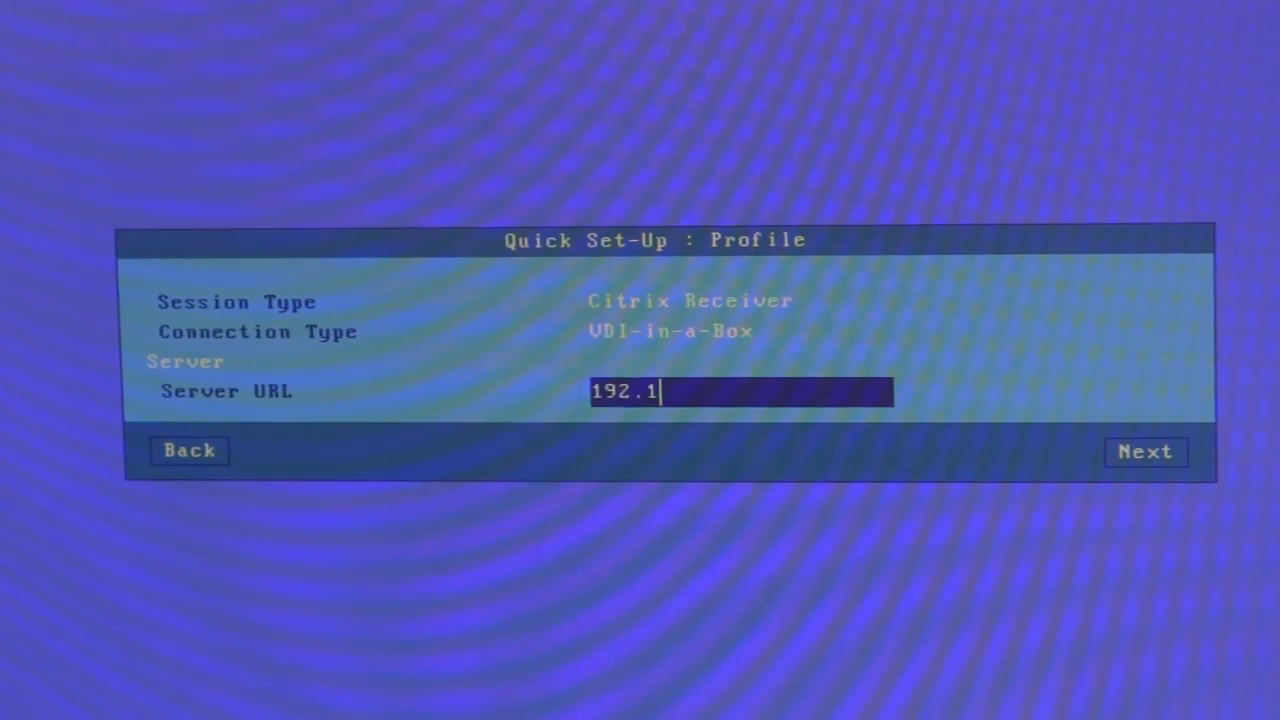
pyautogui.write('68')
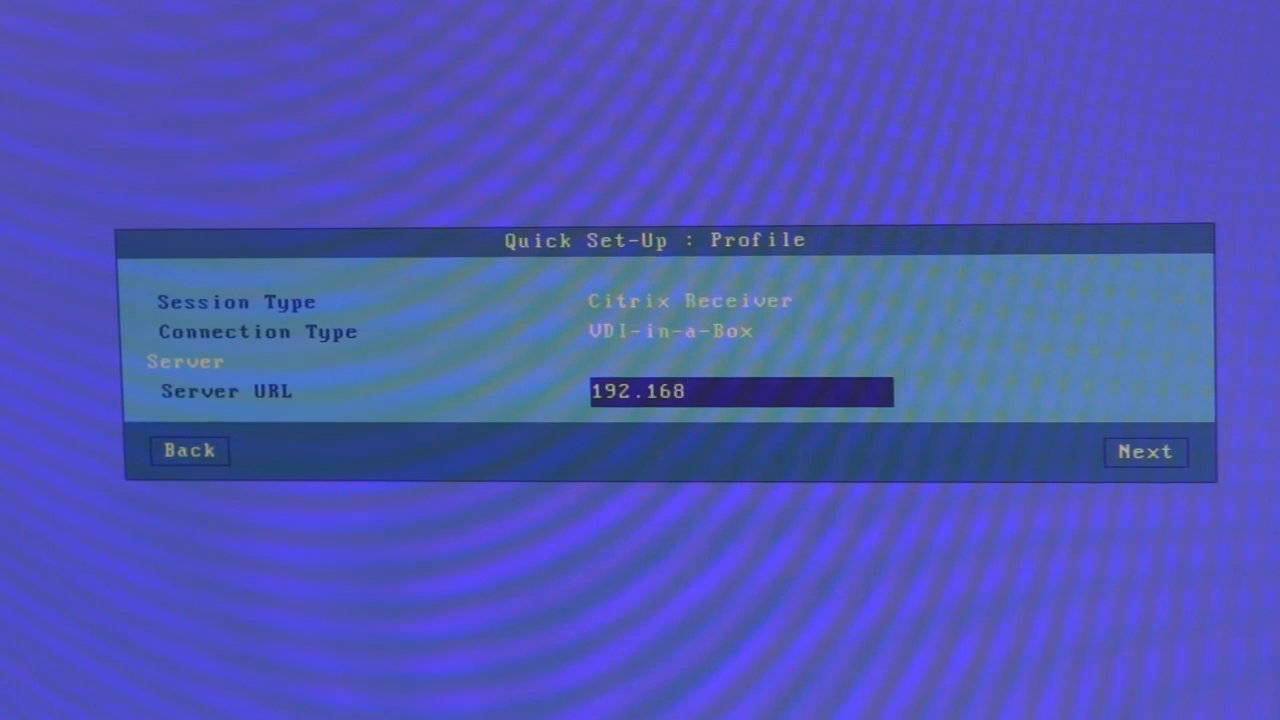
pyautogui.write('.1.98')
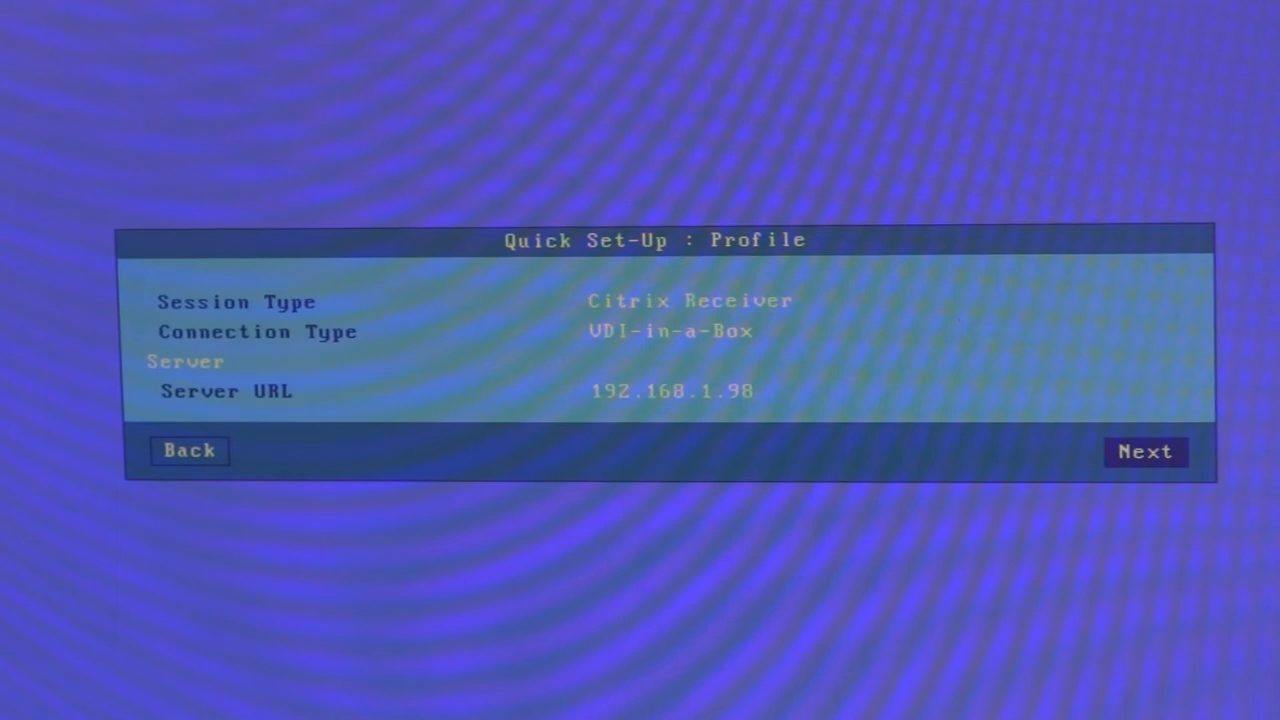
# Skip past printer/USB settings and the summary, then apply the configuration
pyautogui.click(1147, 452)
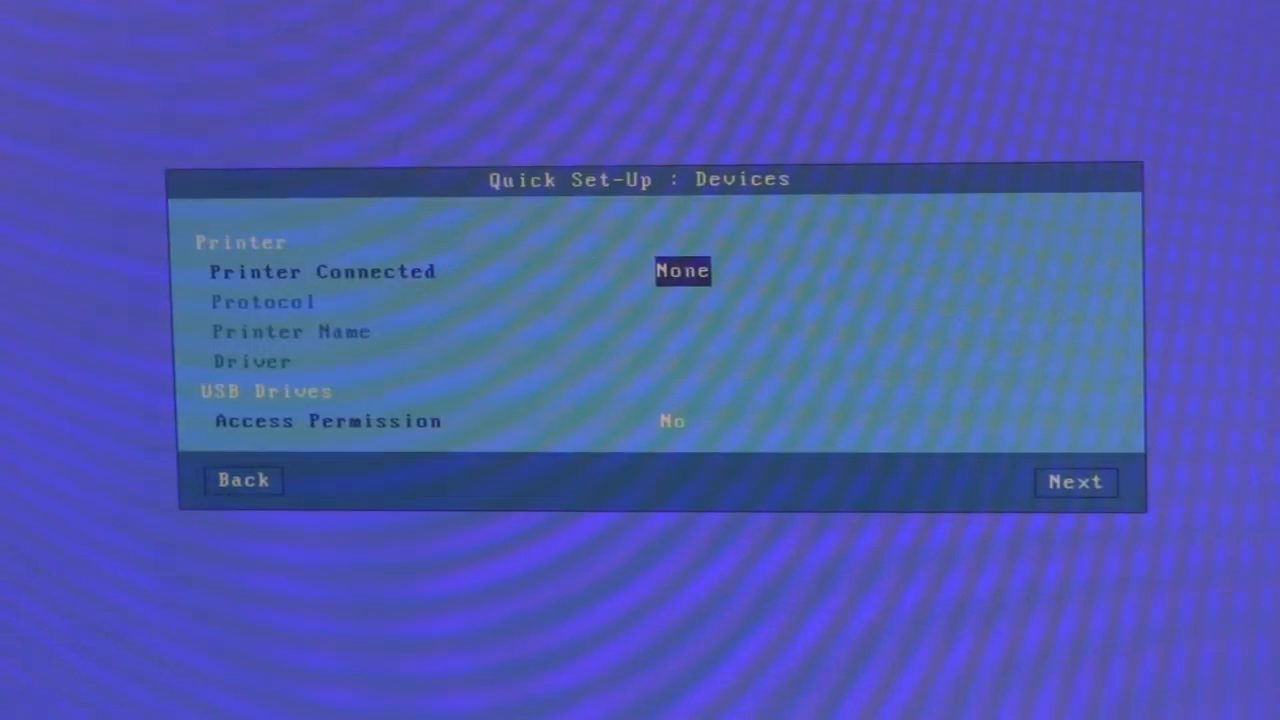
pyautogui.click(1076, 482)
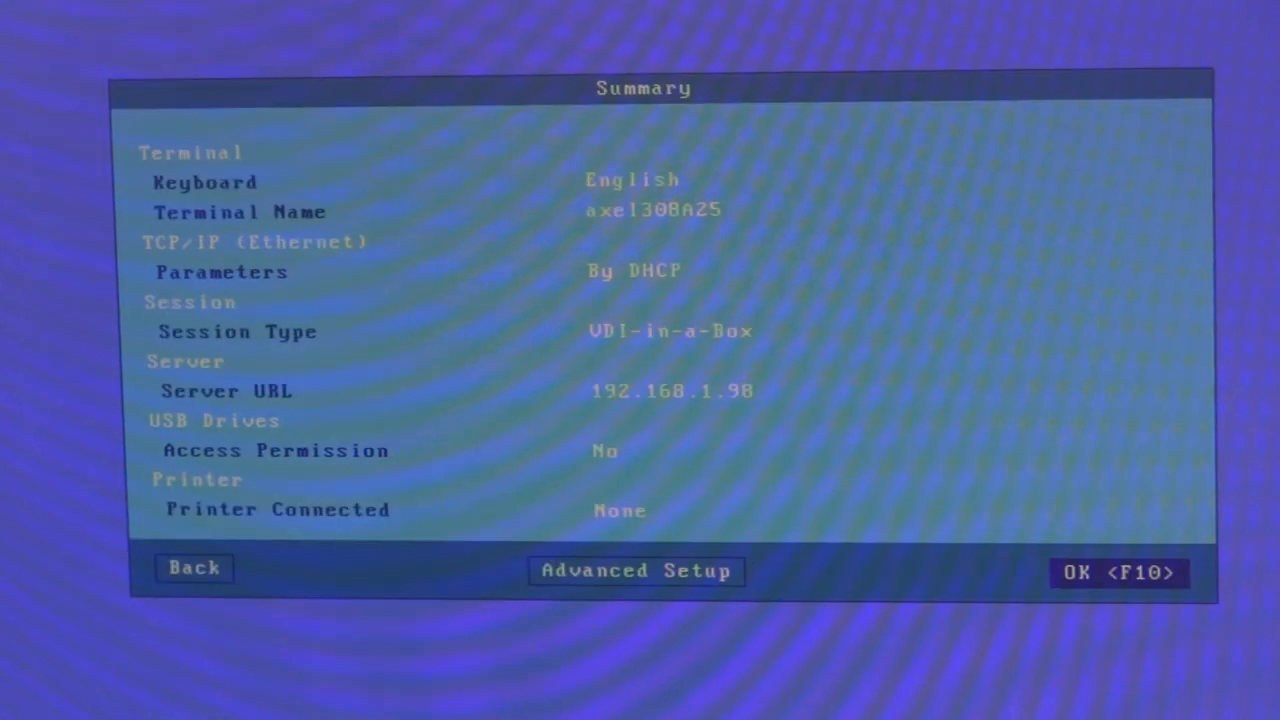
pyautogui.click(1120, 574)
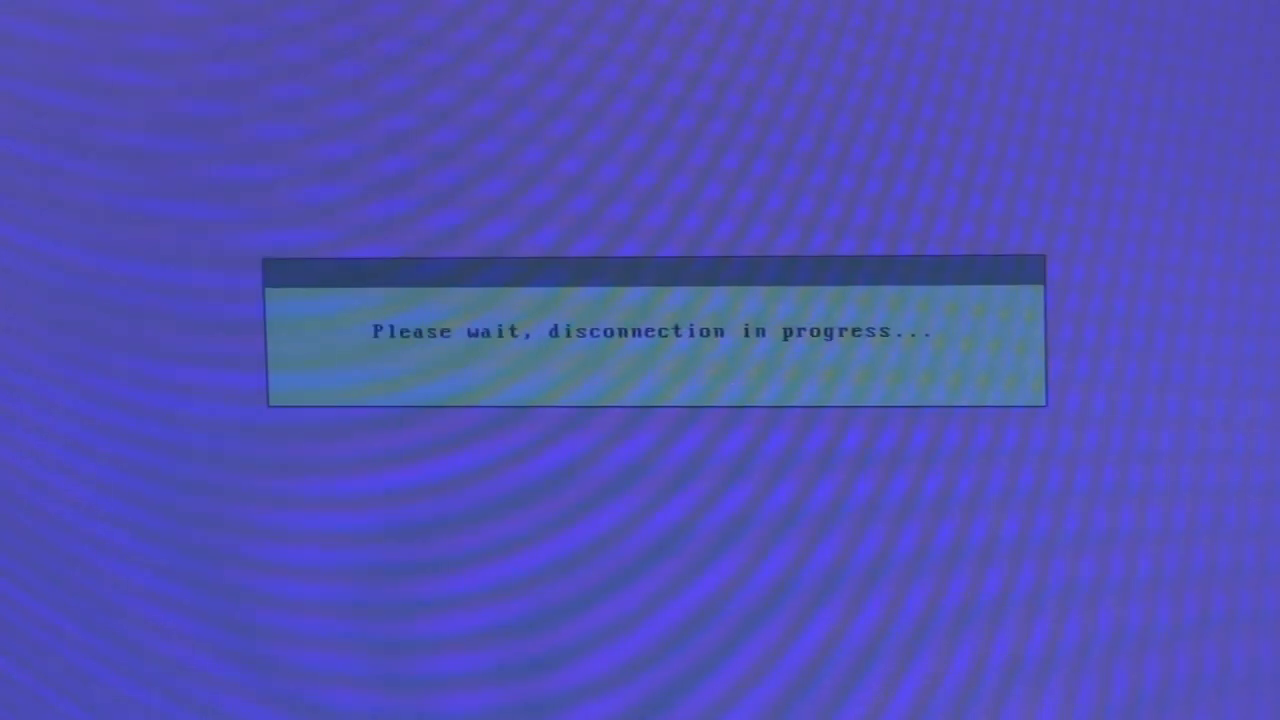